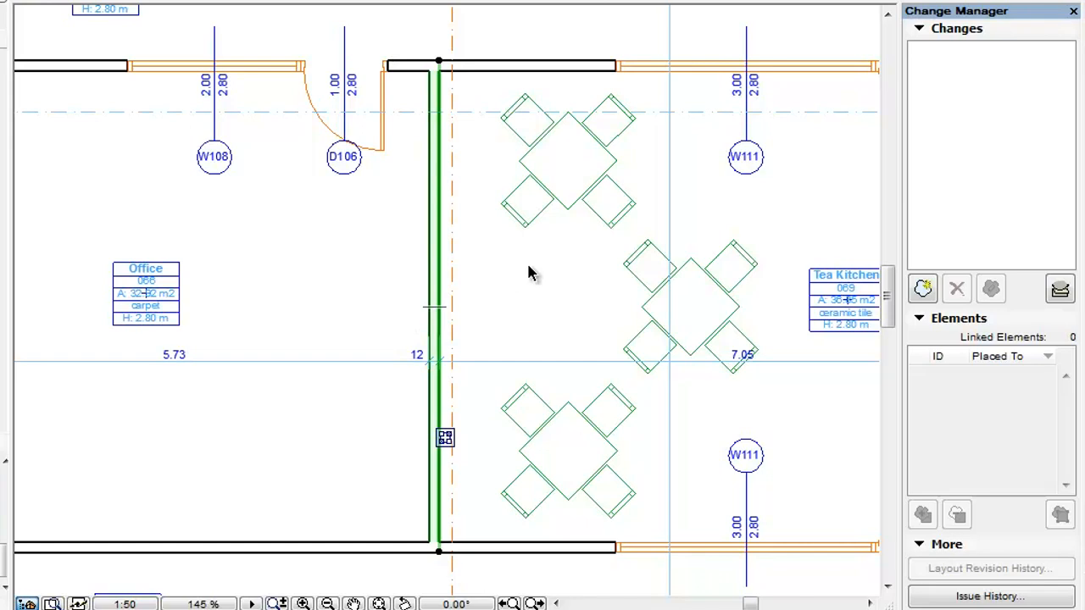
mouse_move(496, 272)
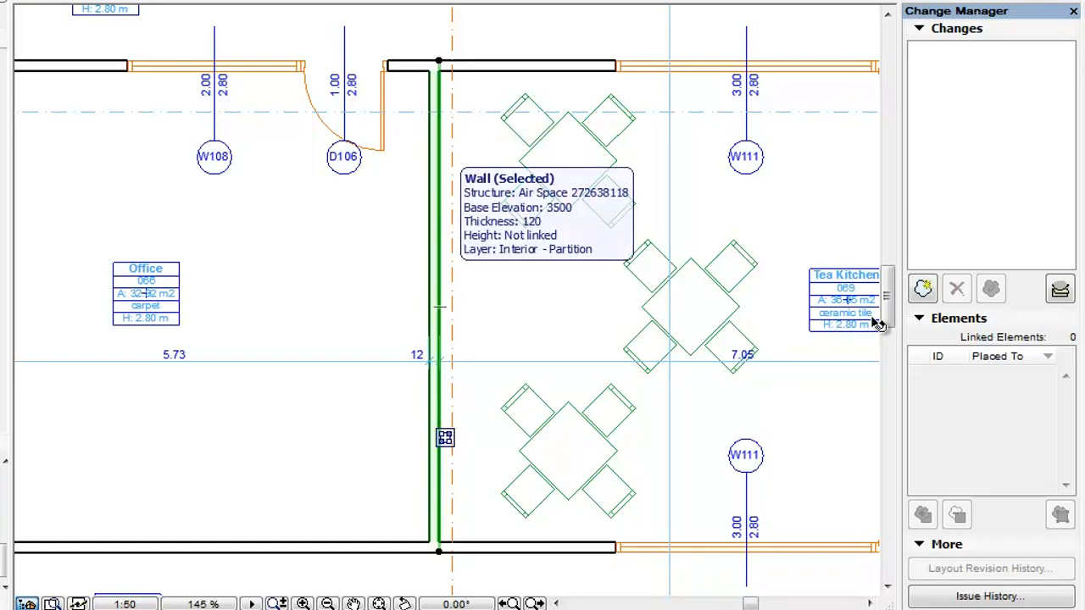
mouse_move(922, 288)
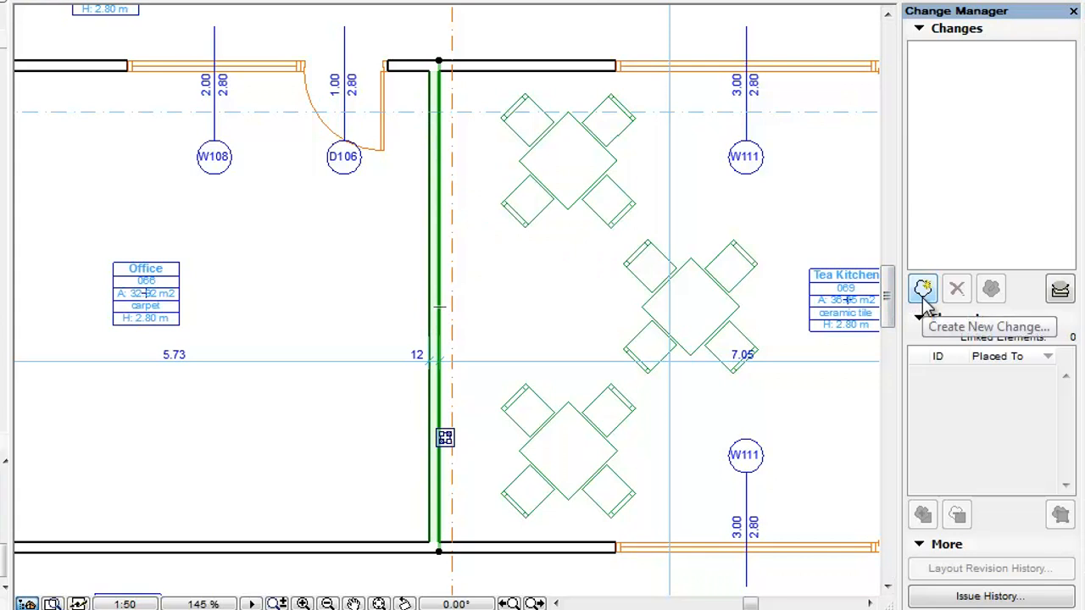
Start a new change drafted as Ch-01, connecting the one selected Tea Kitchen wall.
left_click(922, 288)
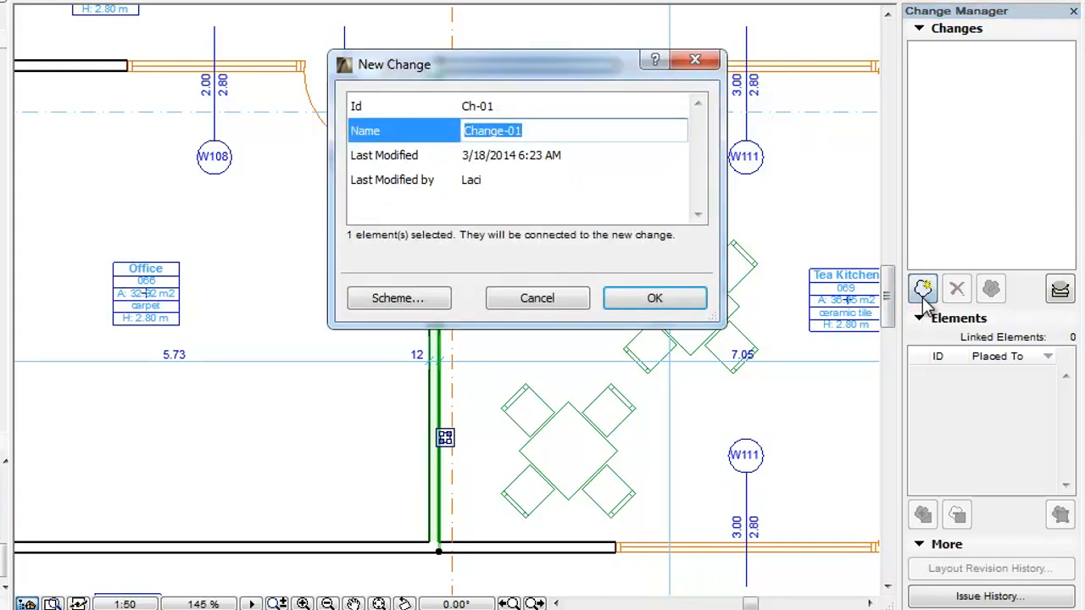
mouse_move(835, 258)
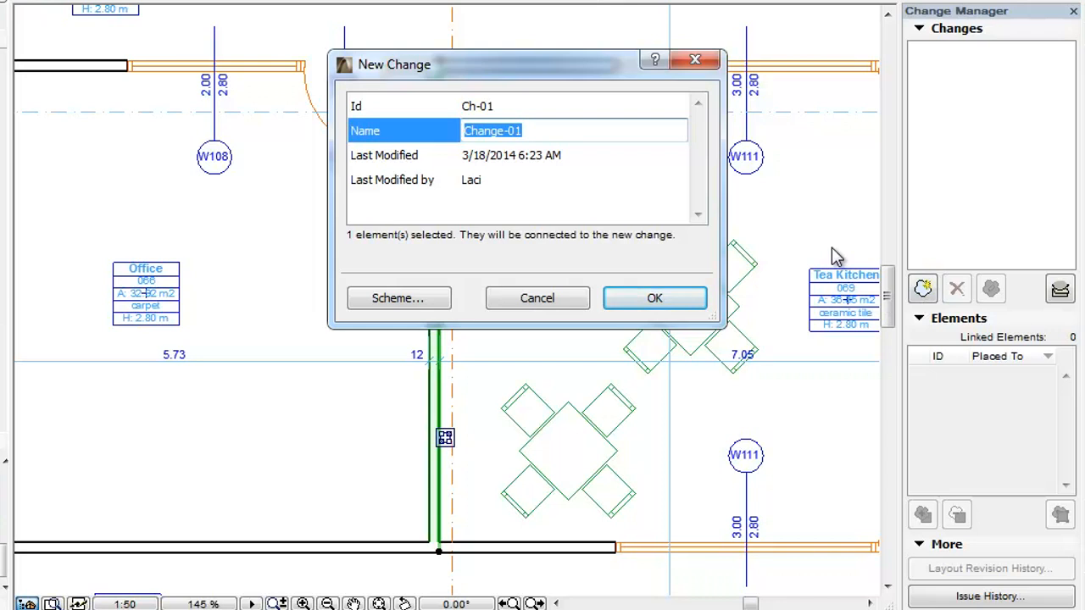
mouse_move(461, 153)
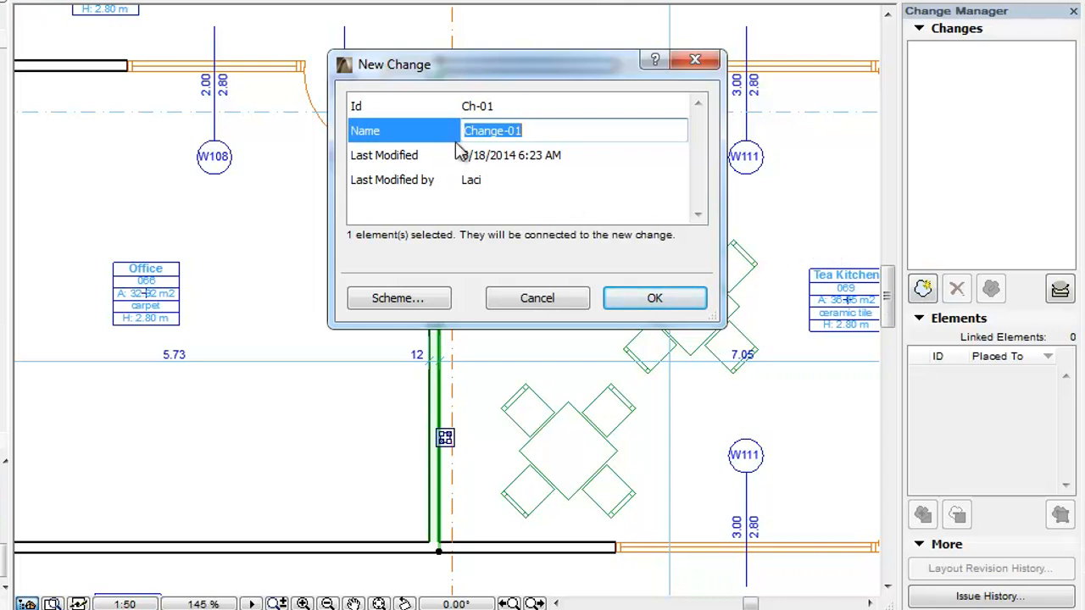
mouse_move(451, 144)
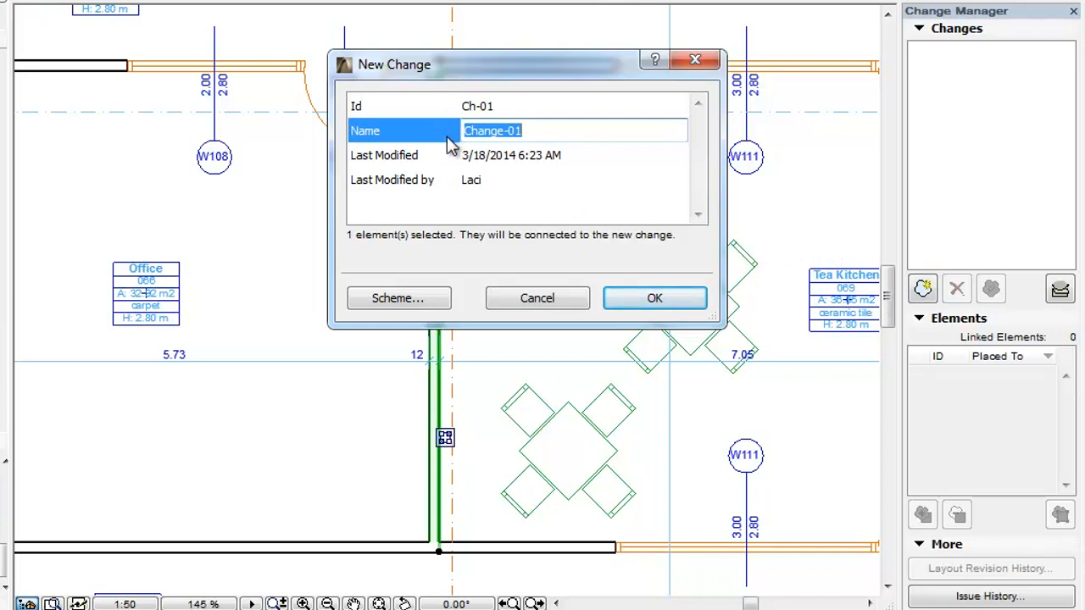
mouse_move(450, 185)
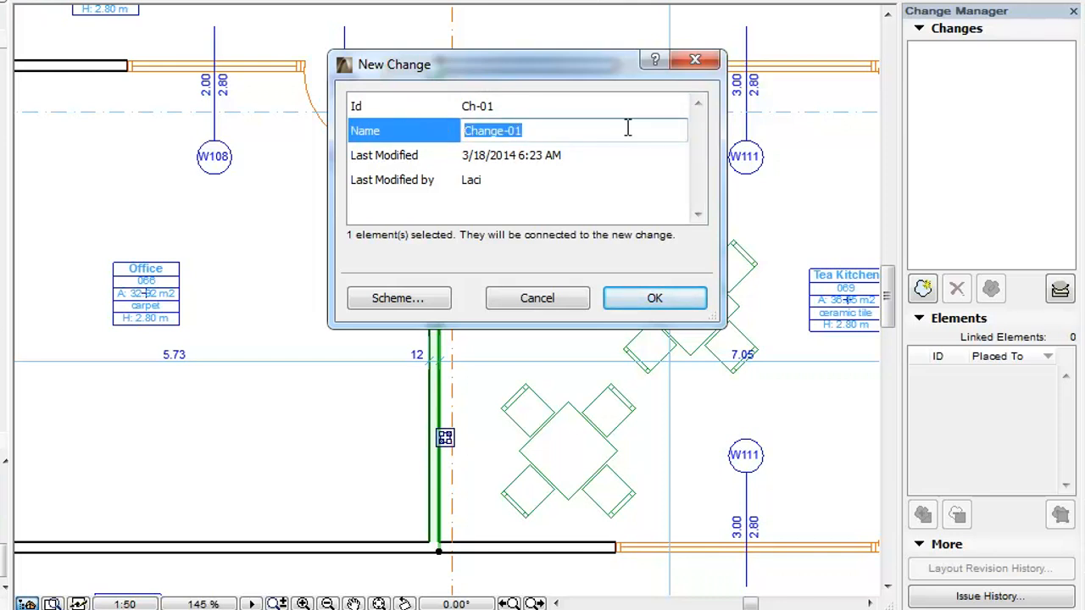
mouse_move(654, 156)
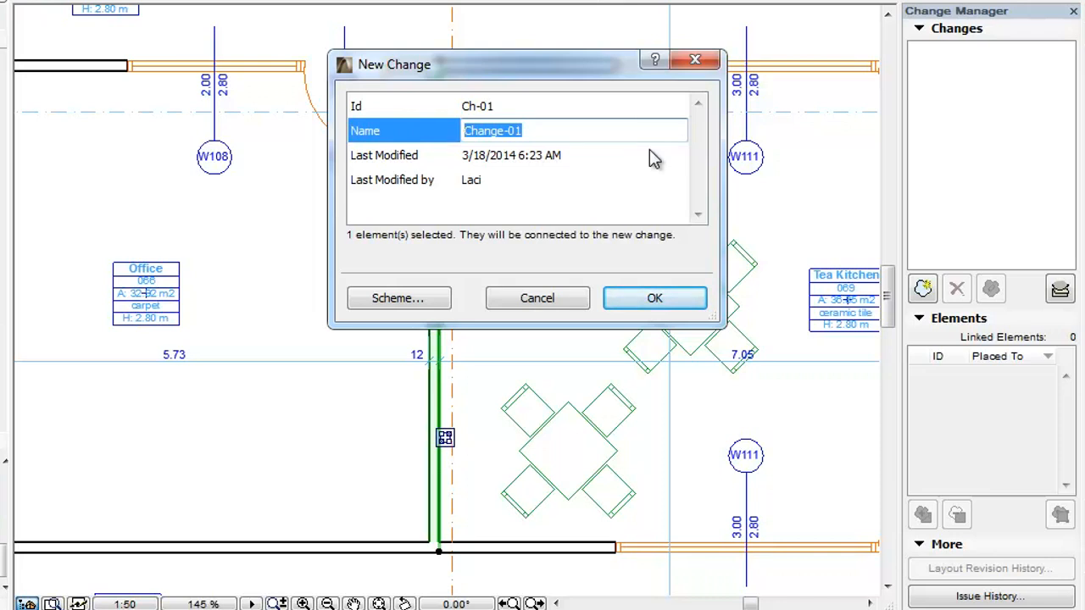
Name the draft change Ch-01 'RW, Story 1, Tea Kitchen Wall'.
type("RW, Story 1, Tea Kitchen Wall")
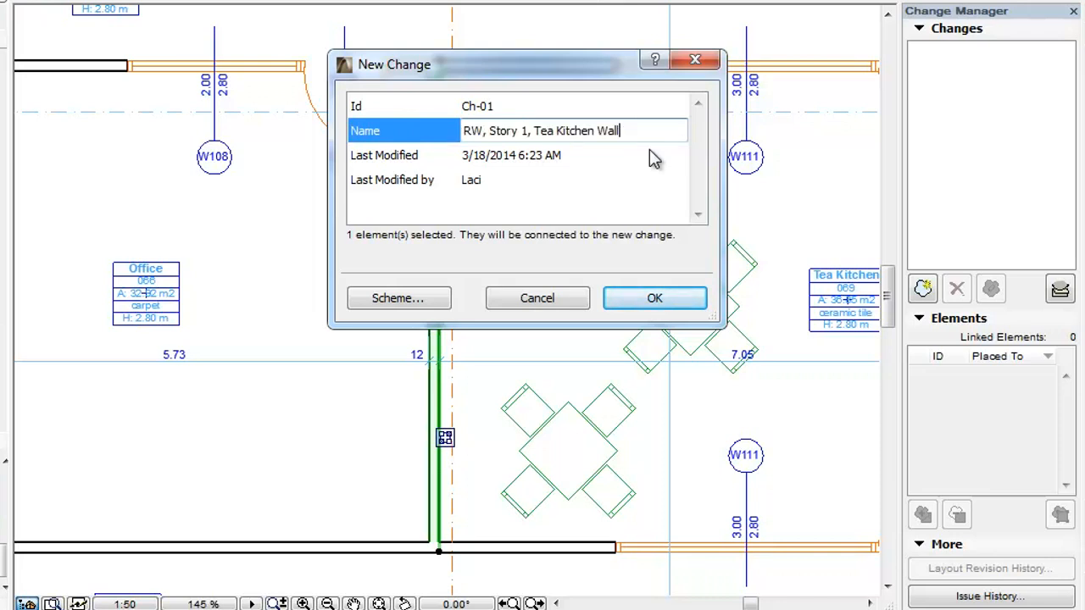
mouse_move(641, 173)
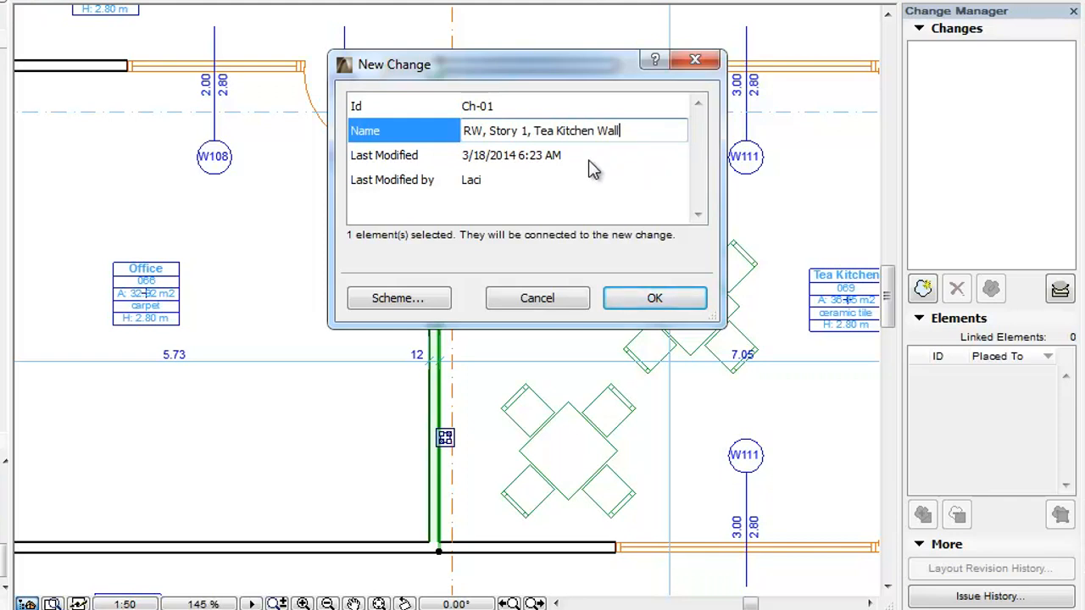
left_click(512, 156)
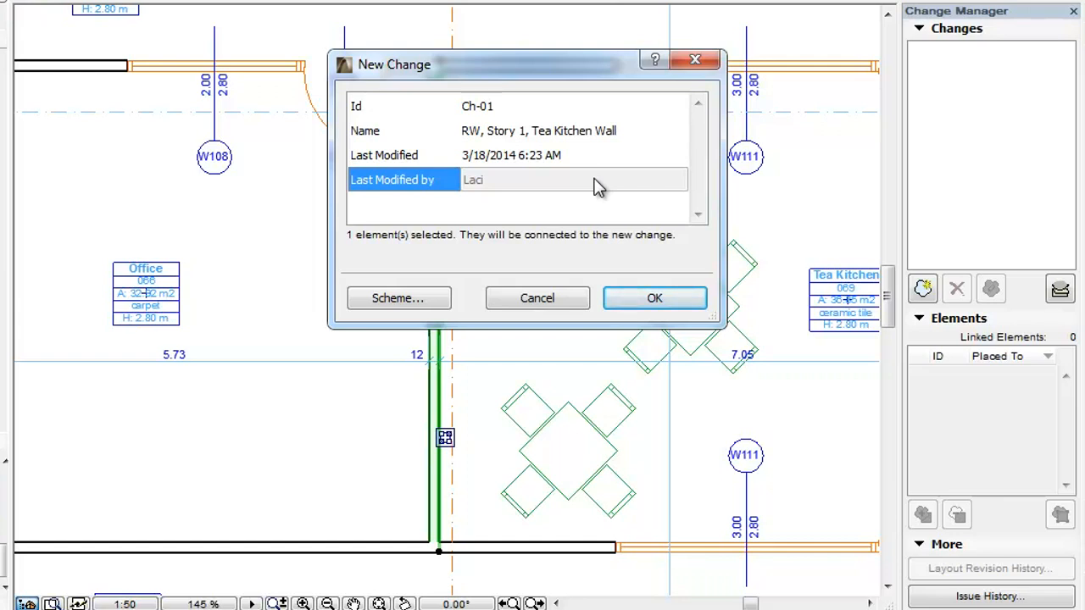
mouse_move(654, 298)
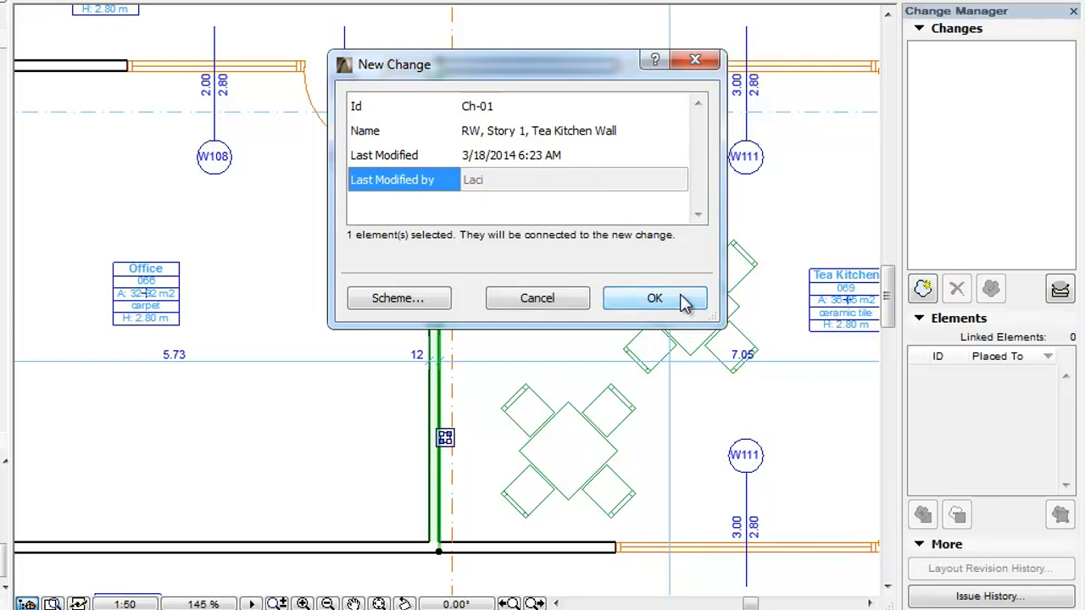
Confirm creating change Ch-01 and select its linked First Floor wall in the Changes list.
left_click(654, 298)
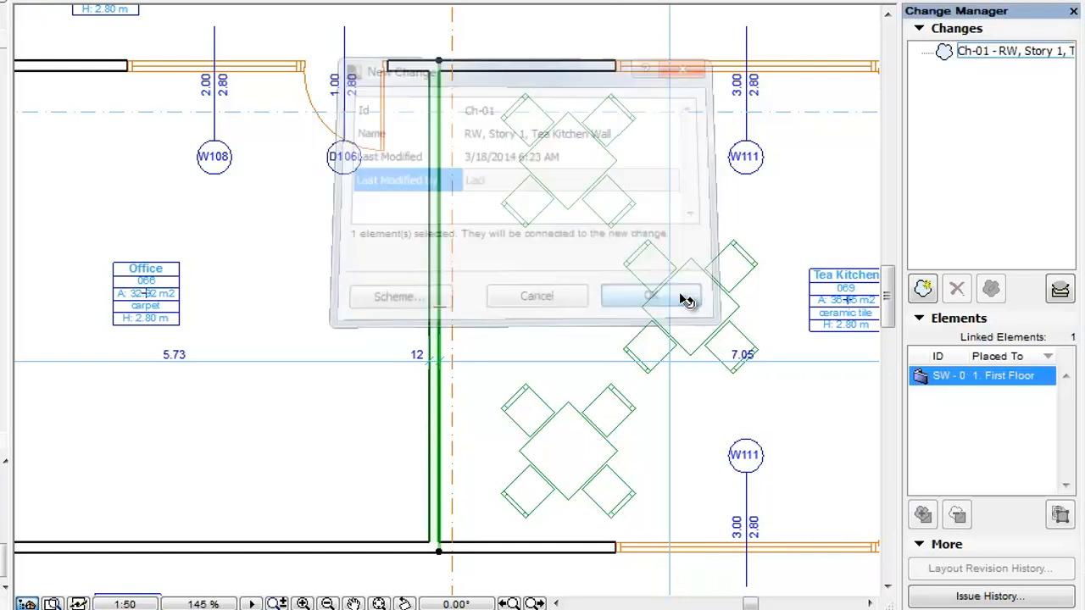
left_click(651, 295)
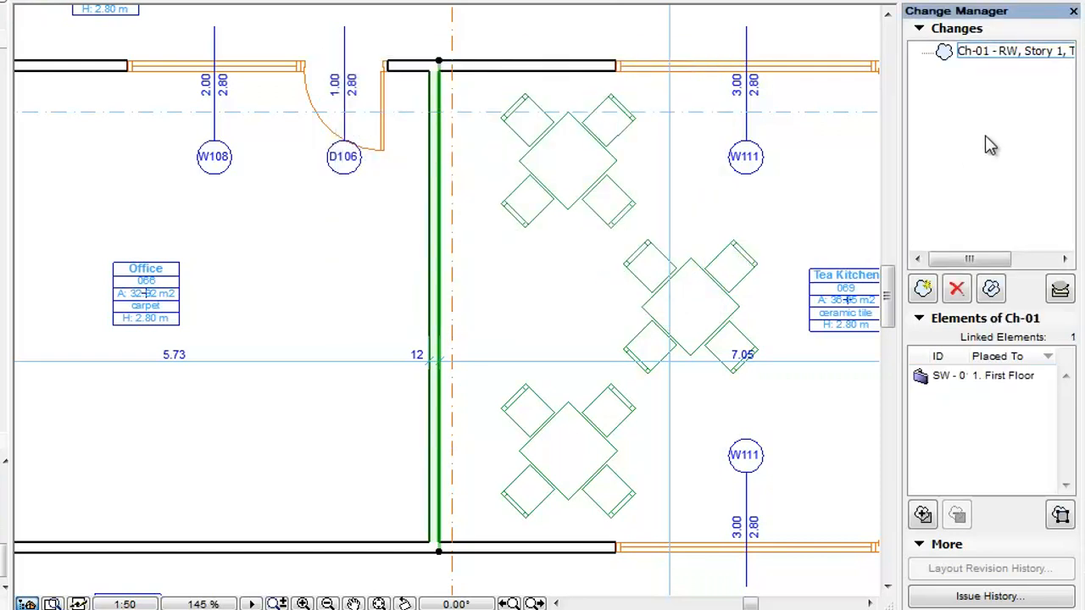
left_click(1014, 51)
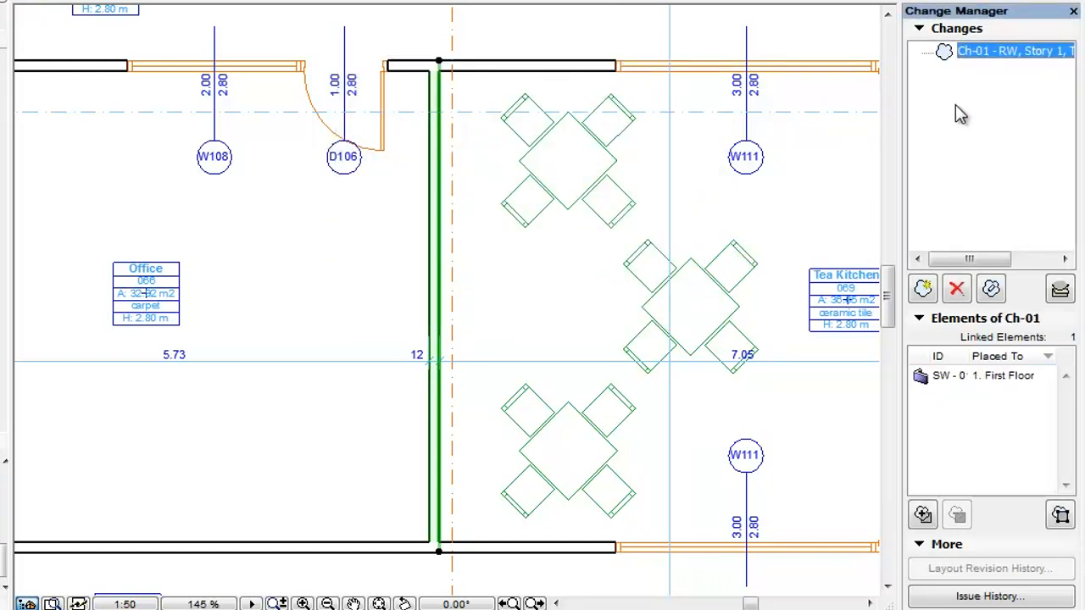
mouse_move(844, 128)
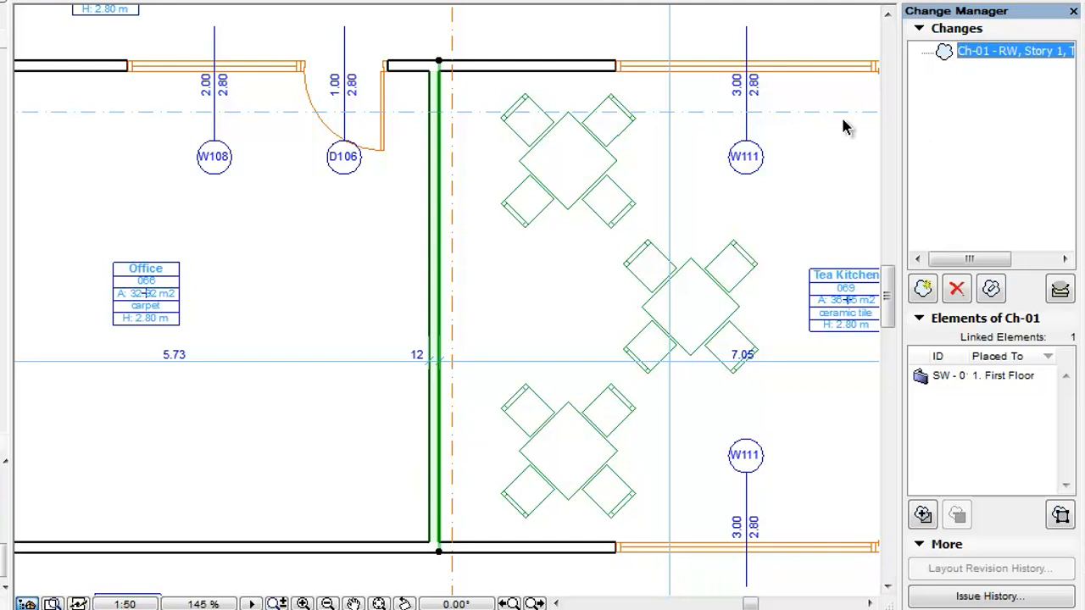
mouse_move(980, 412)
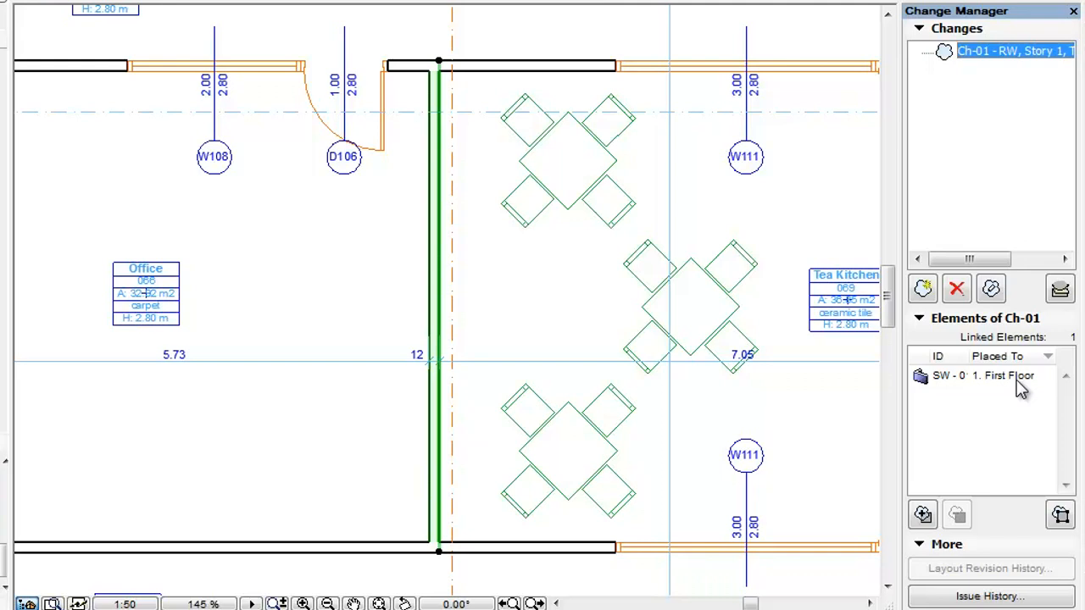
left_click(984, 376)
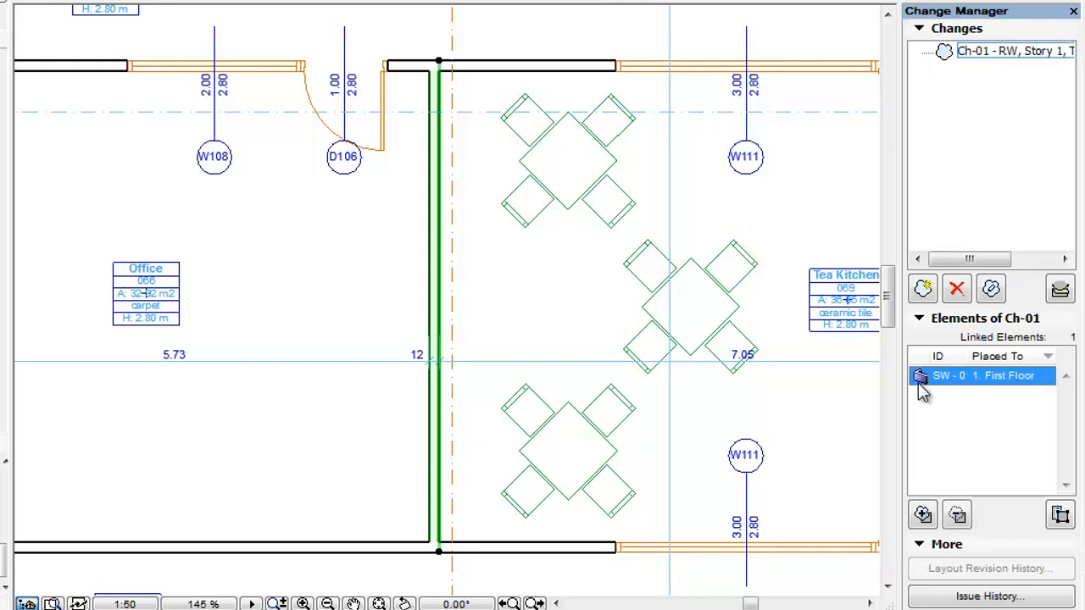
mouse_move(981, 391)
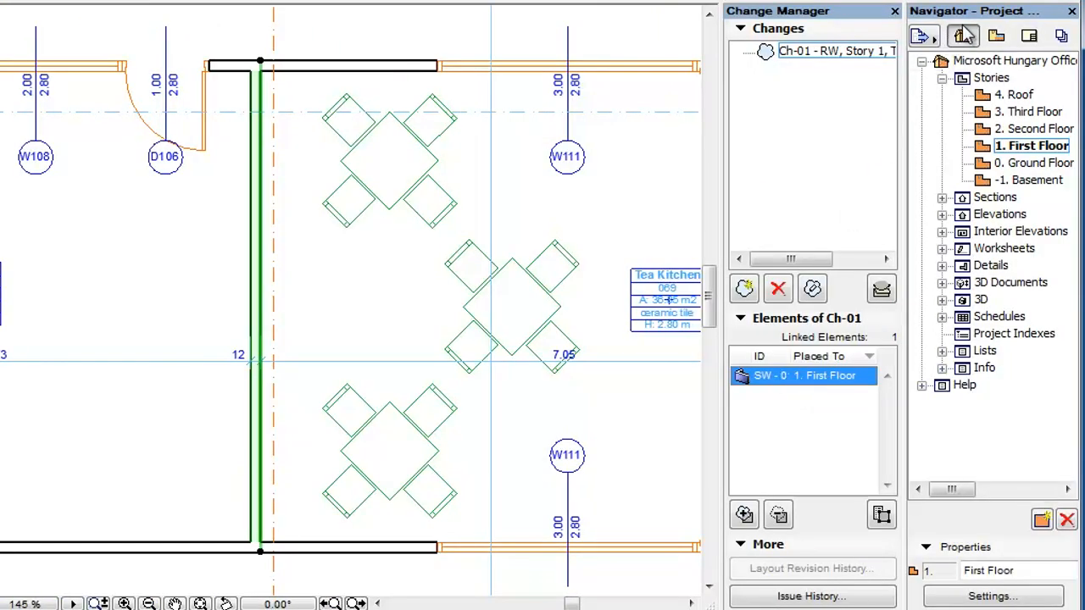
Switch the Navigator to the project's Layout Book.
left_click(1030, 35)
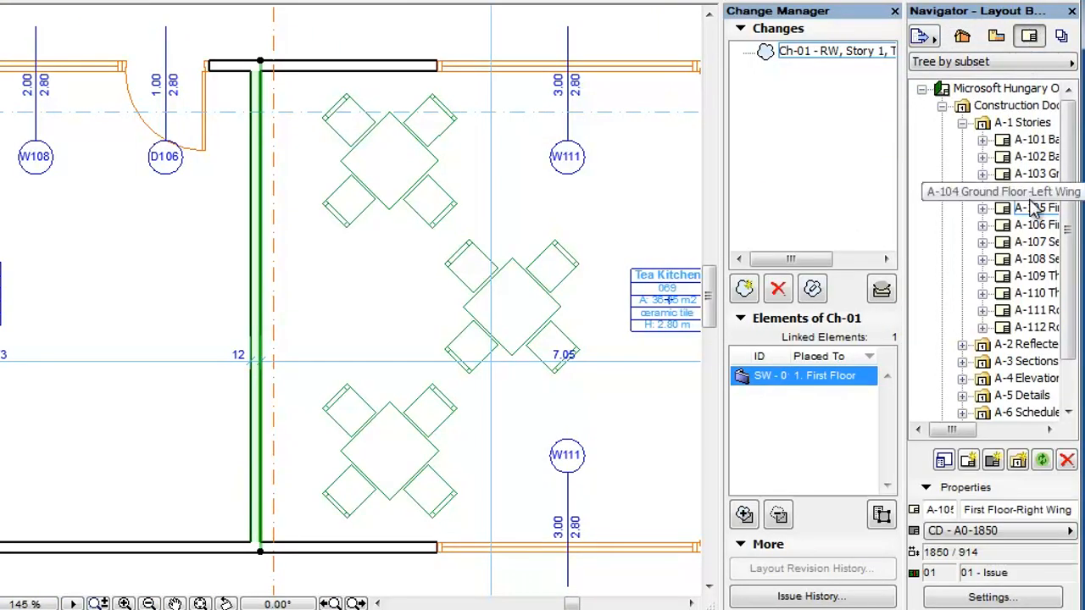